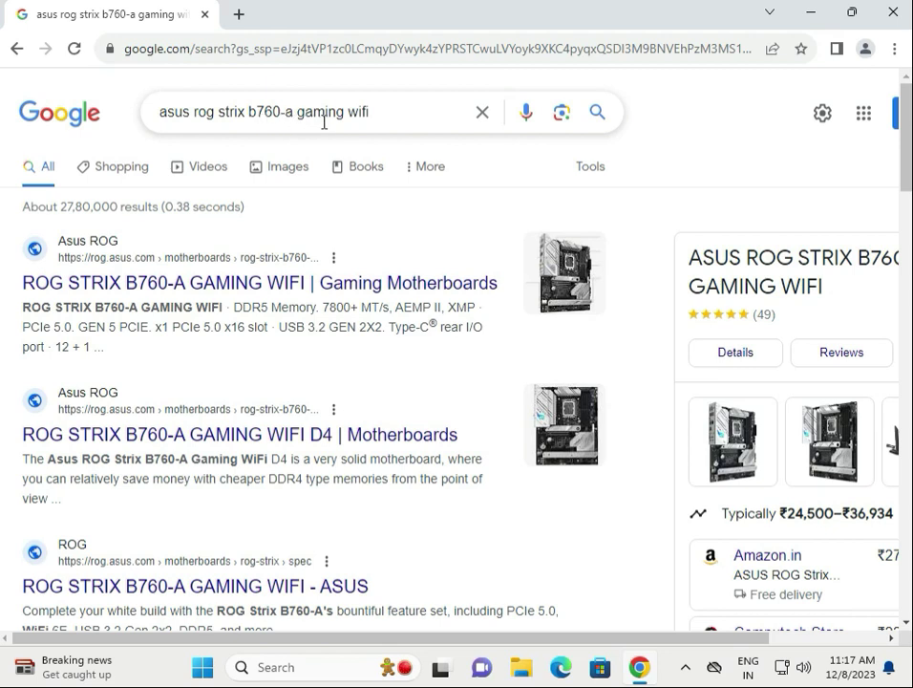
pyautogui.moveTo(309, 119)
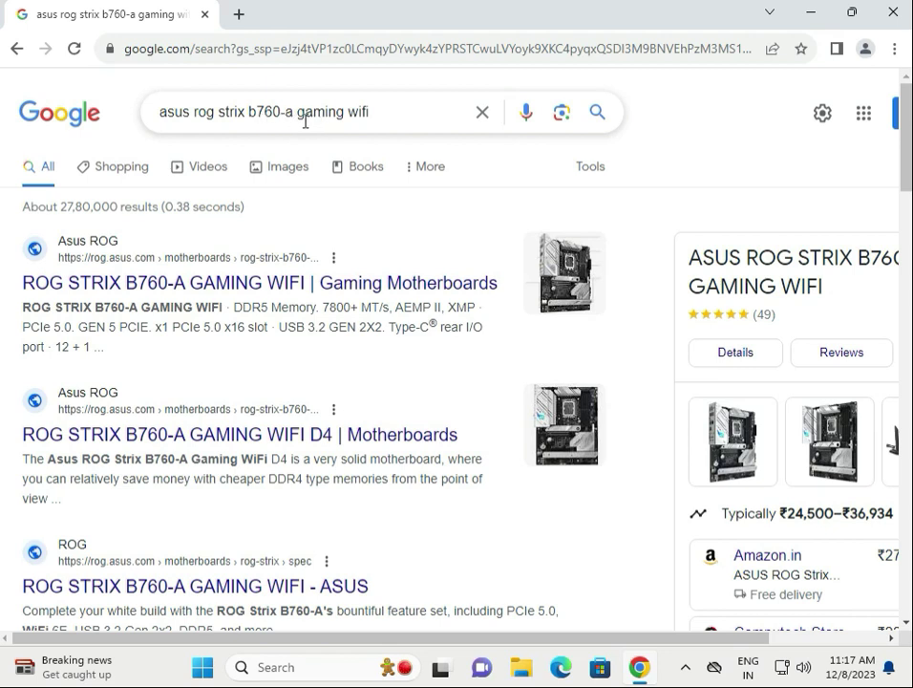
# Start a new browser tab for heading to asus.com.
pyautogui.click(238, 13)
pyautogui.write('asus.com')
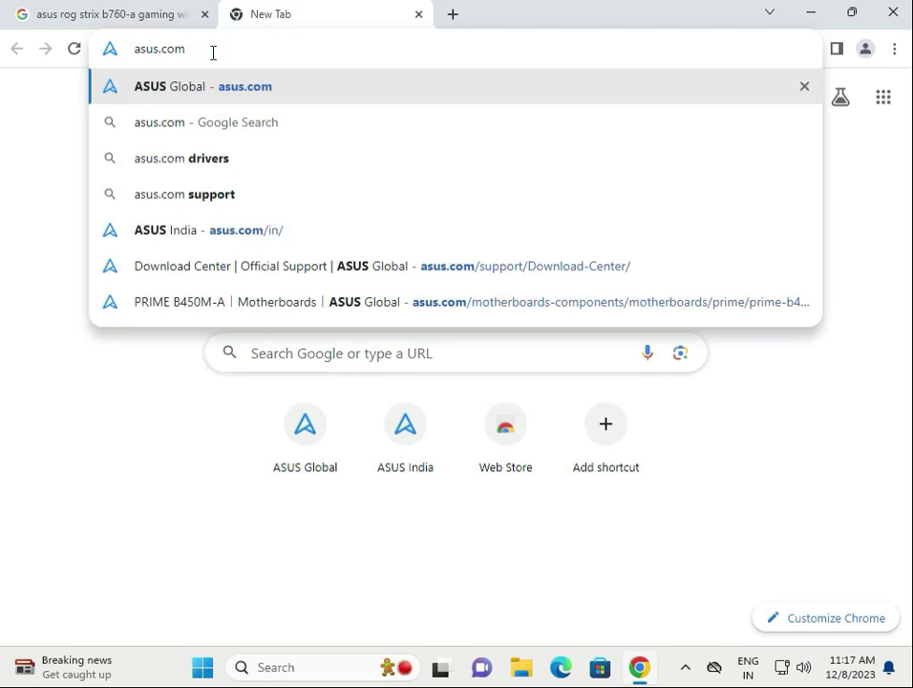
# Enter the ASUS Global site and reach the Download Center via Support > Drivers and manuals.
pyautogui.click(187, 86)
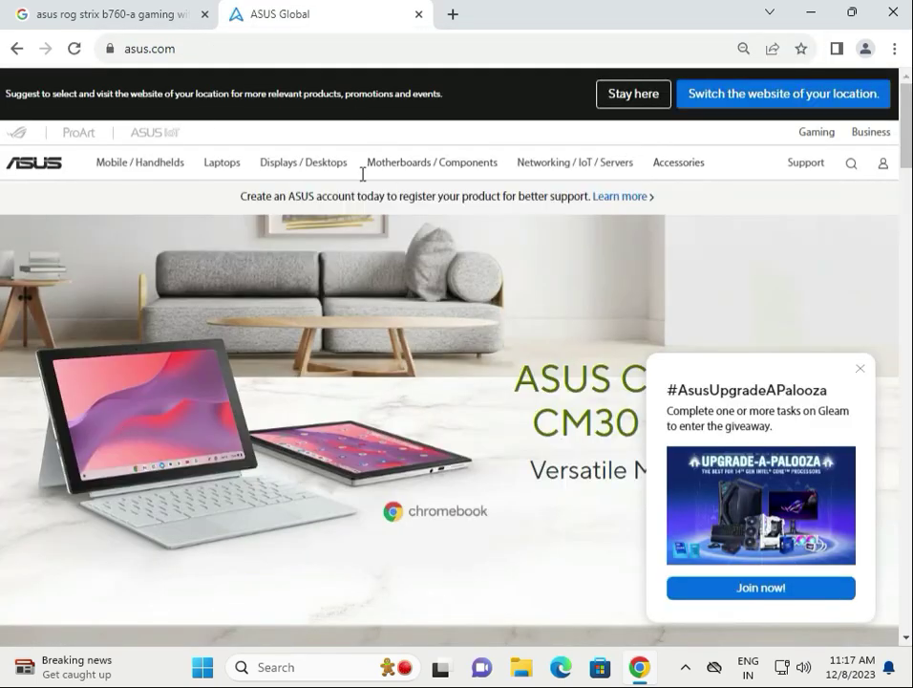
pyautogui.click(806, 161)
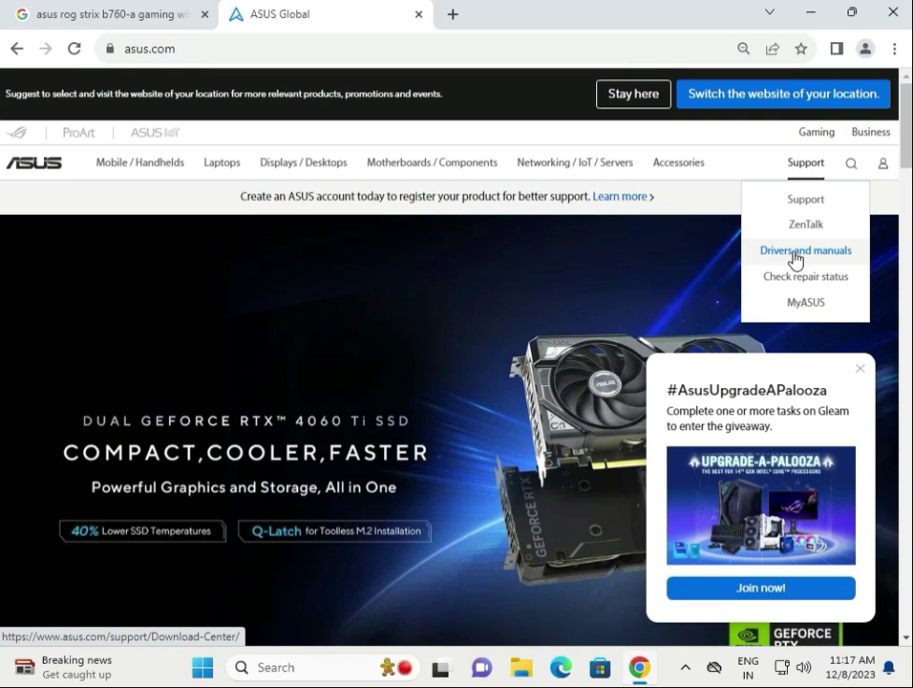
pyautogui.click(806, 248)
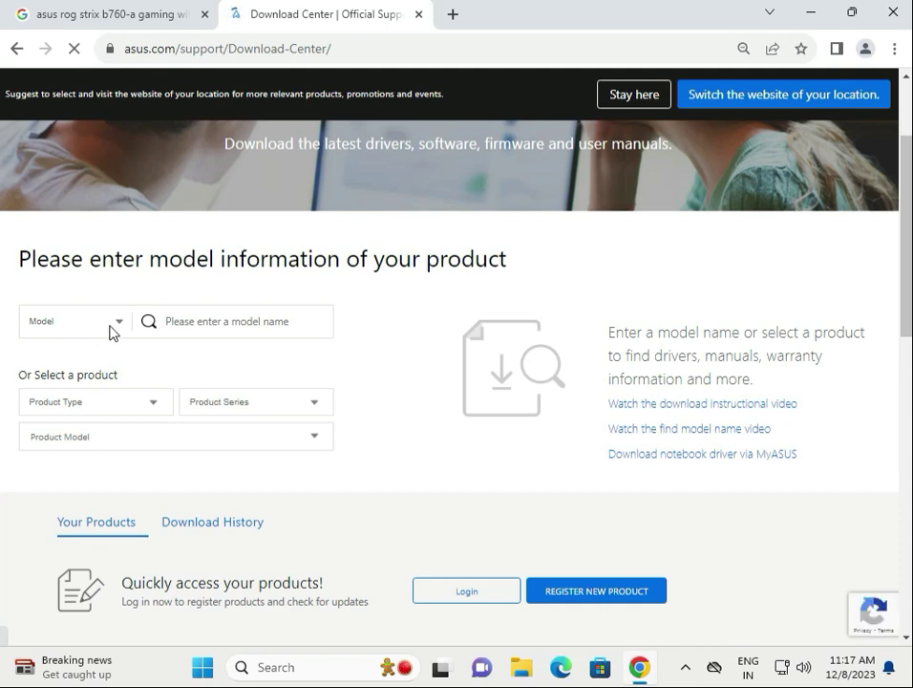
# Set lookup to Model name (after trying serial number) and enter 'rog strix b760-a gaming wifi'.
pyautogui.click(73, 321)
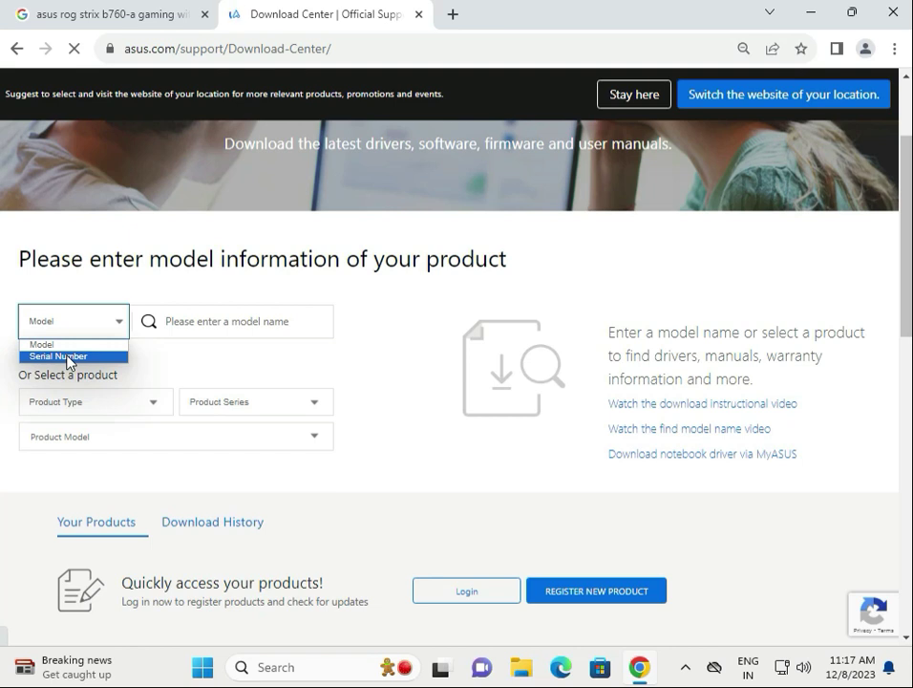
pyautogui.click(57, 355)
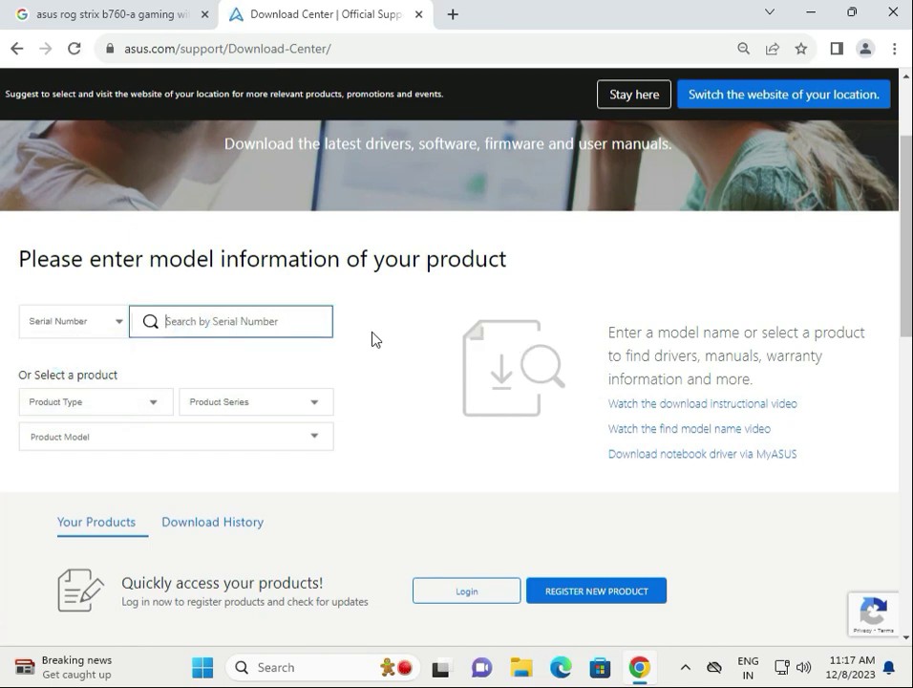
pyautogui.click(73, 321)
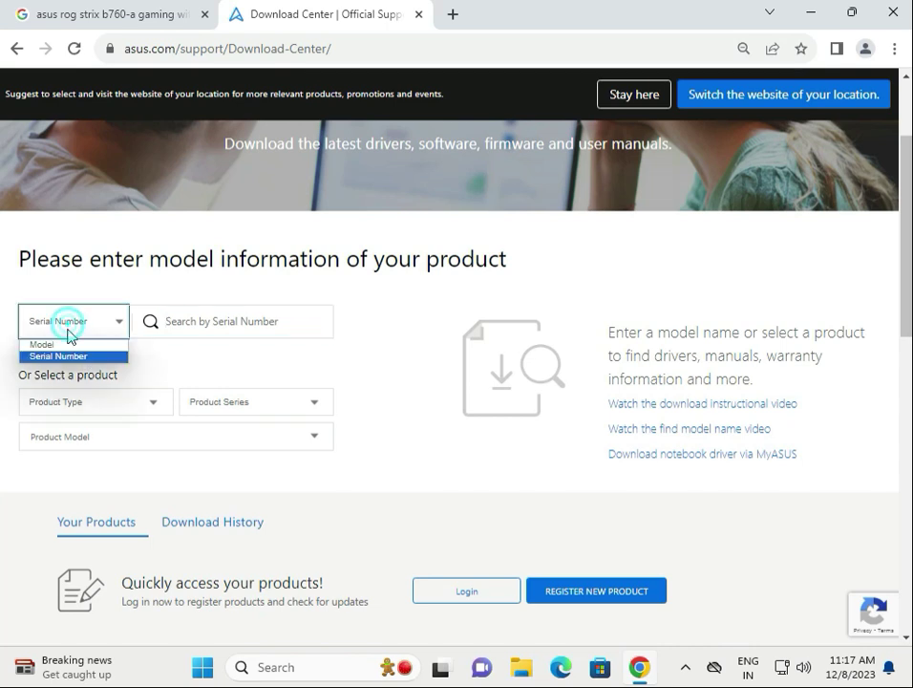
pyautogui.click(42, 344)
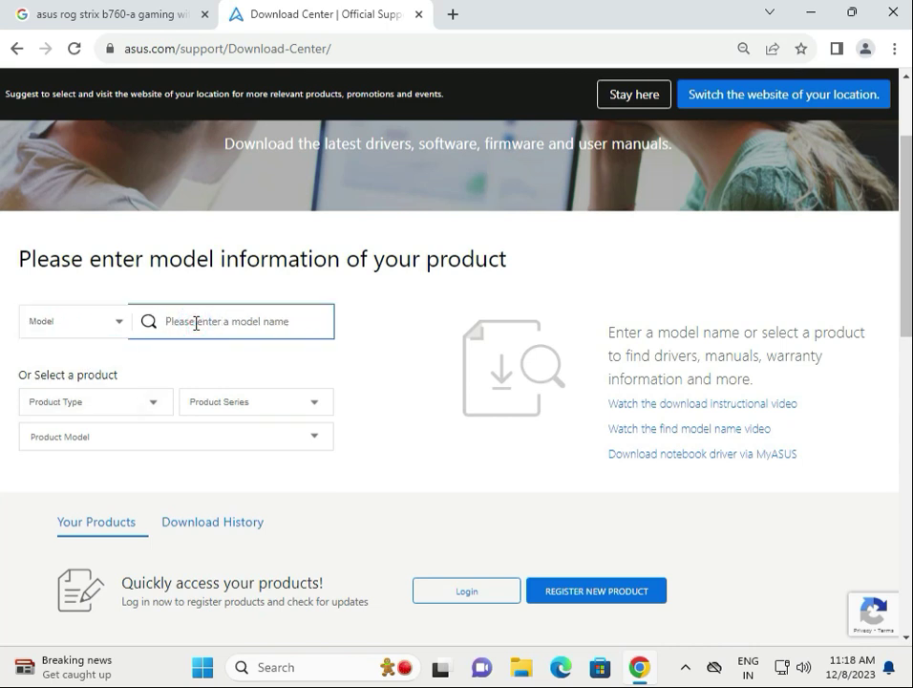
pyautogui.write('rog strix b760-a gaming wifi')
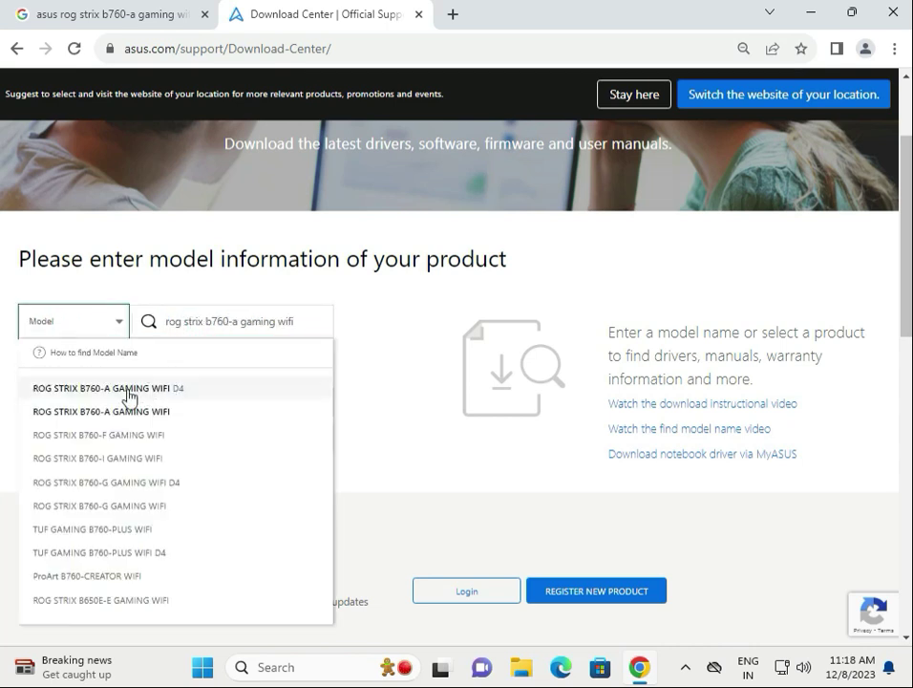
pyautogui.moveTo(101, 411)
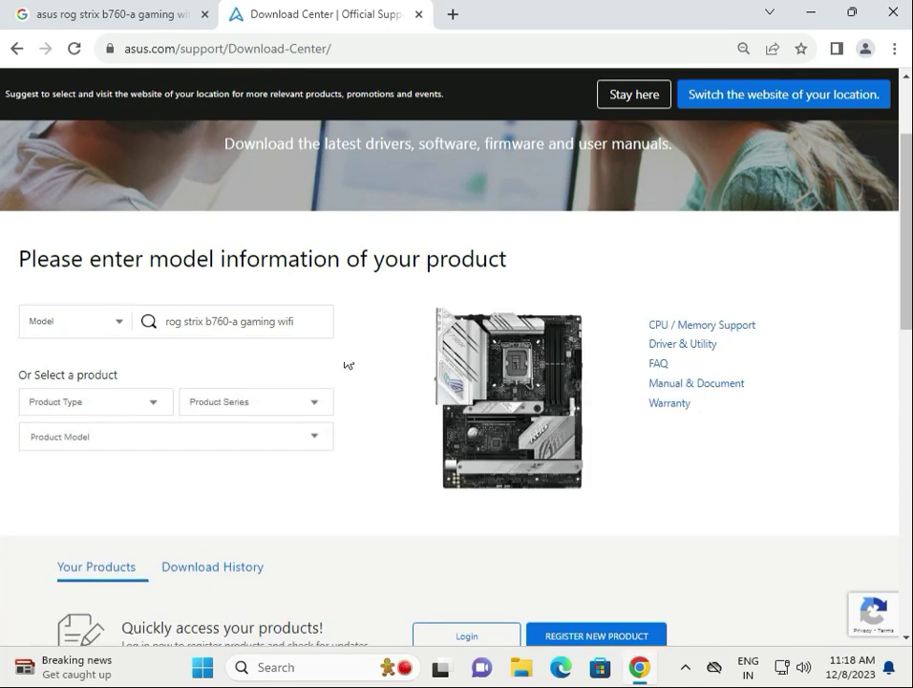
pyautogui.moveTo(682, 344)
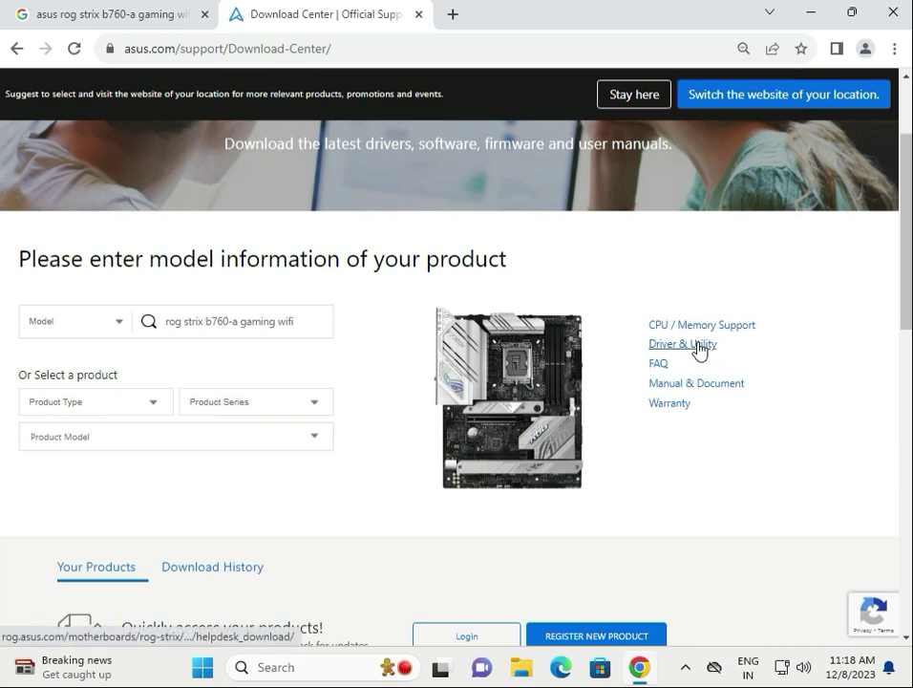
# Reach the board's Driver & Utility page, check BIOS & Firmware downloads, and return to drivers.
pyautogui.click(680, 344)
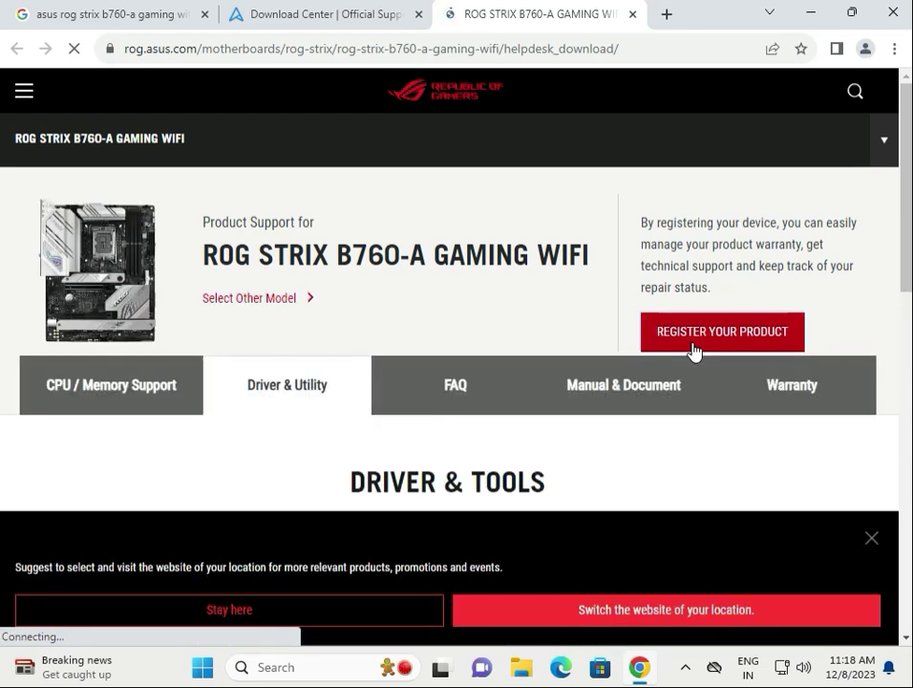
pyautogui.scroll(-3)
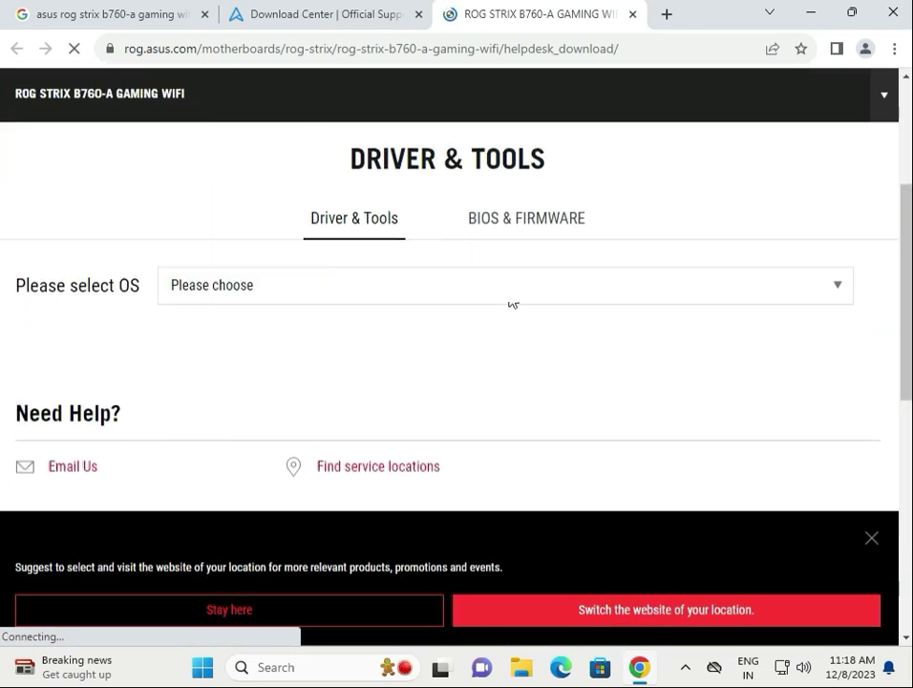
pyautogui.click(528, 218)
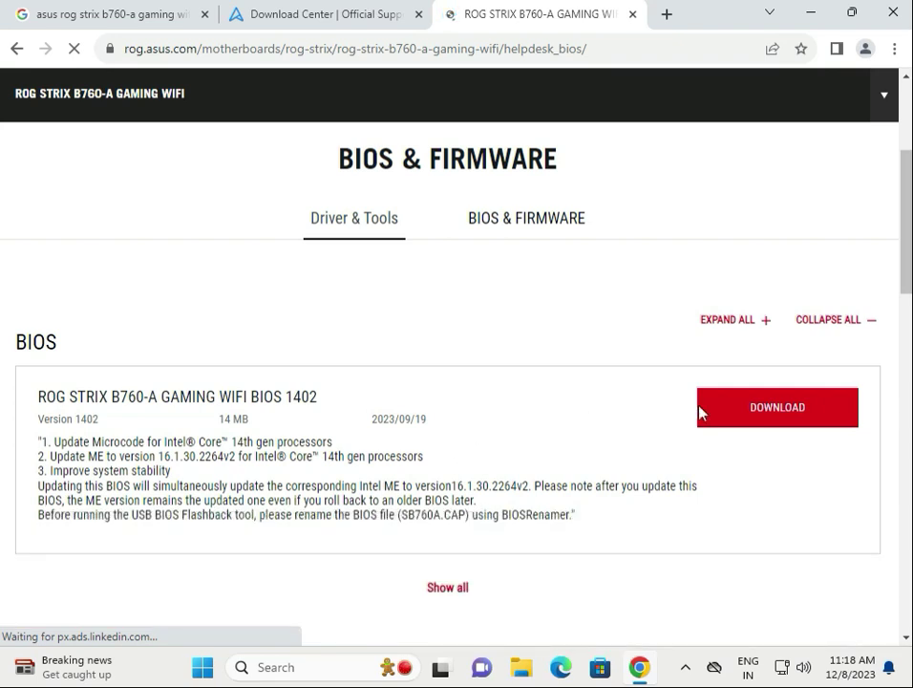
pyautogui.scroll(-3)
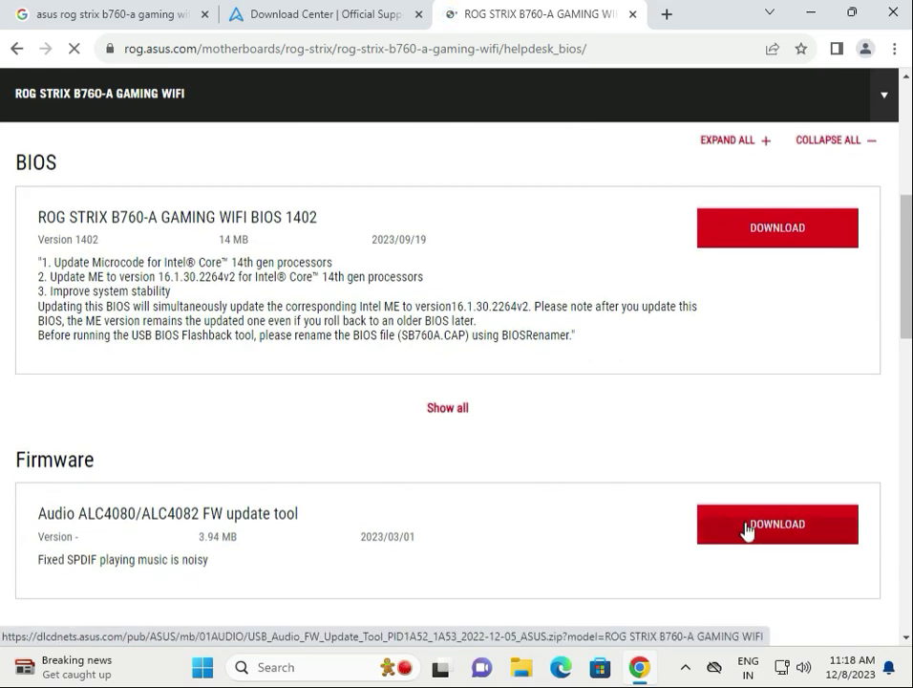
pyautogui.click(775, 523)
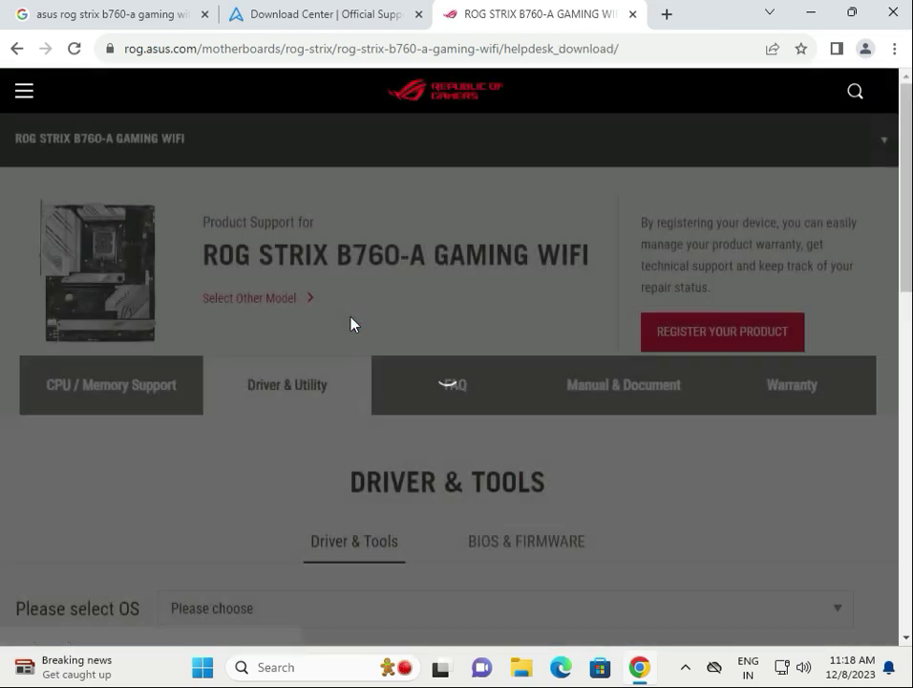
# Filter drivers to Windows 11 64-bit, download the Intel I225/I226 LAN driver and open its package.
pyautogui.scroll(-3)
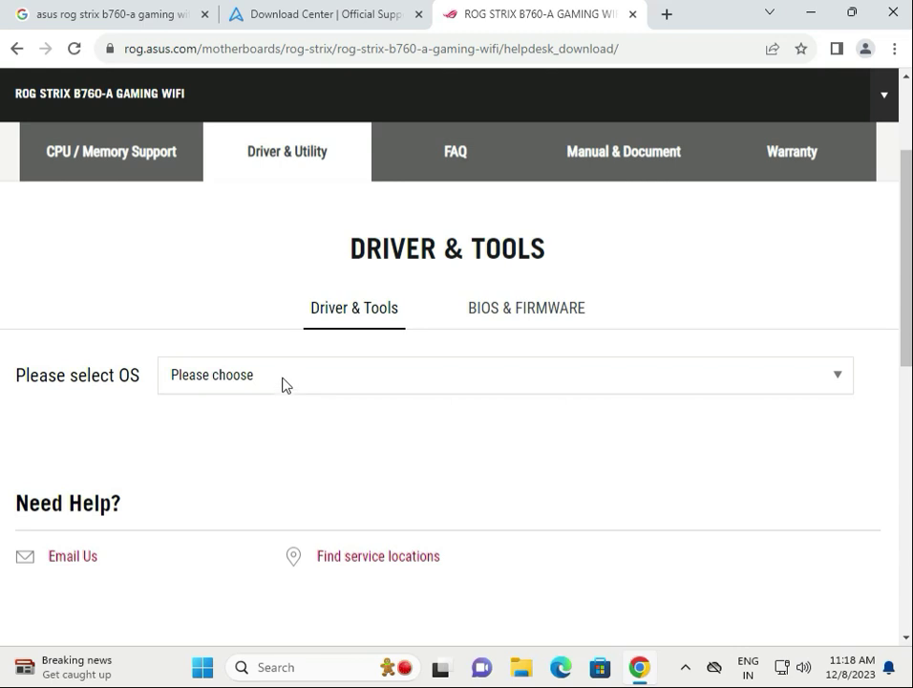
pyautogui.click(504, 374)
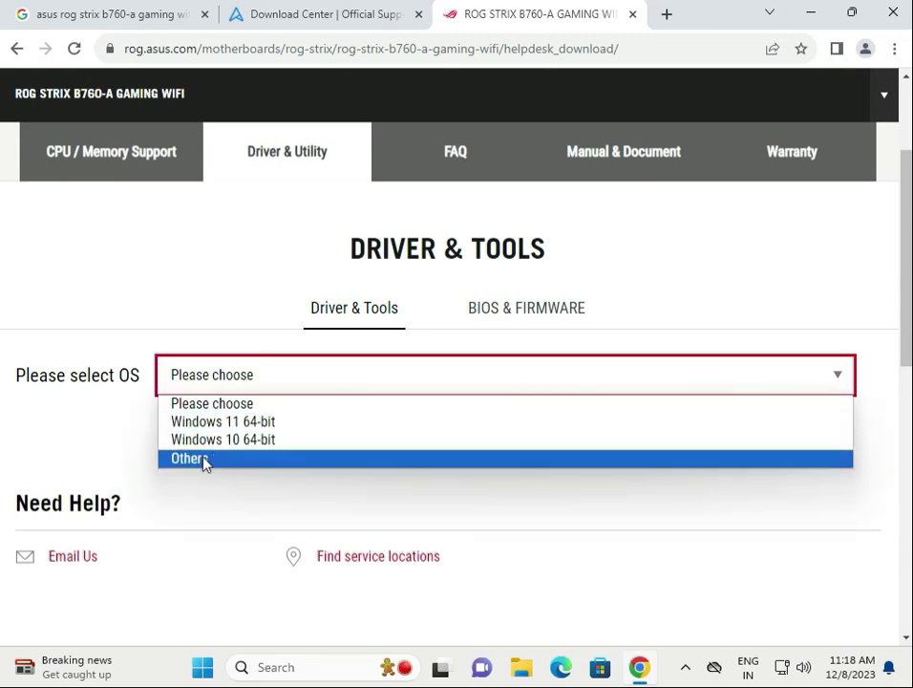
pyautogui.moveTo(320, 403)
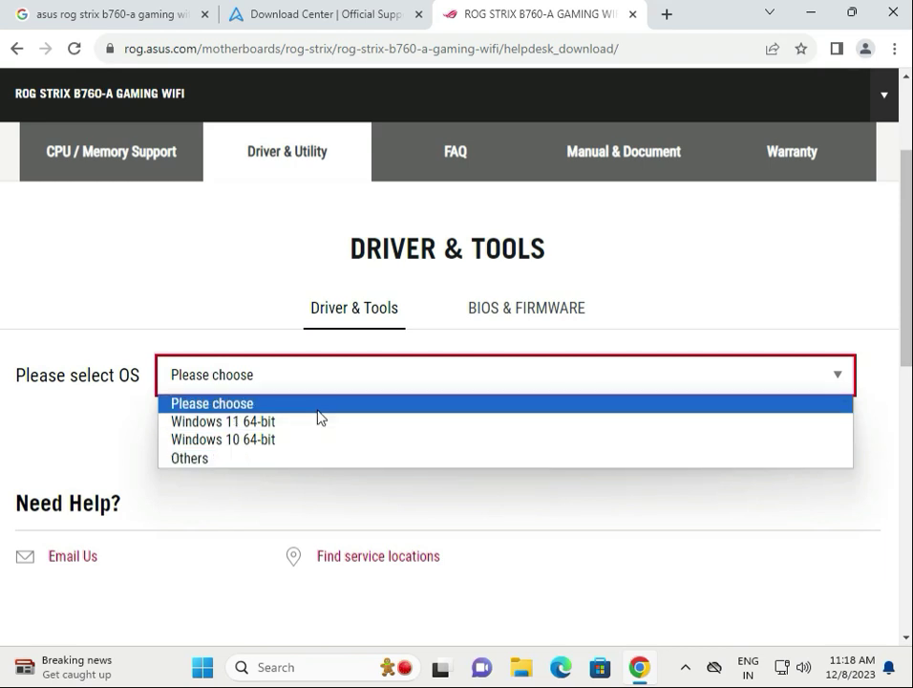
pyautogui.click(221, 420)
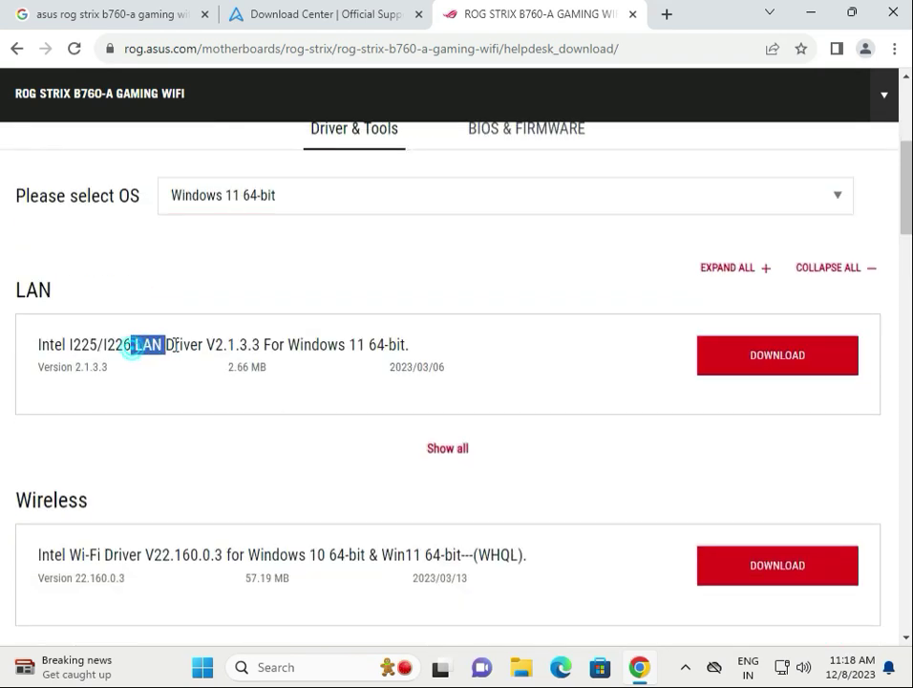
pyautogui.moveTo(134, 344); pyautogui.dragTo(189, 344)
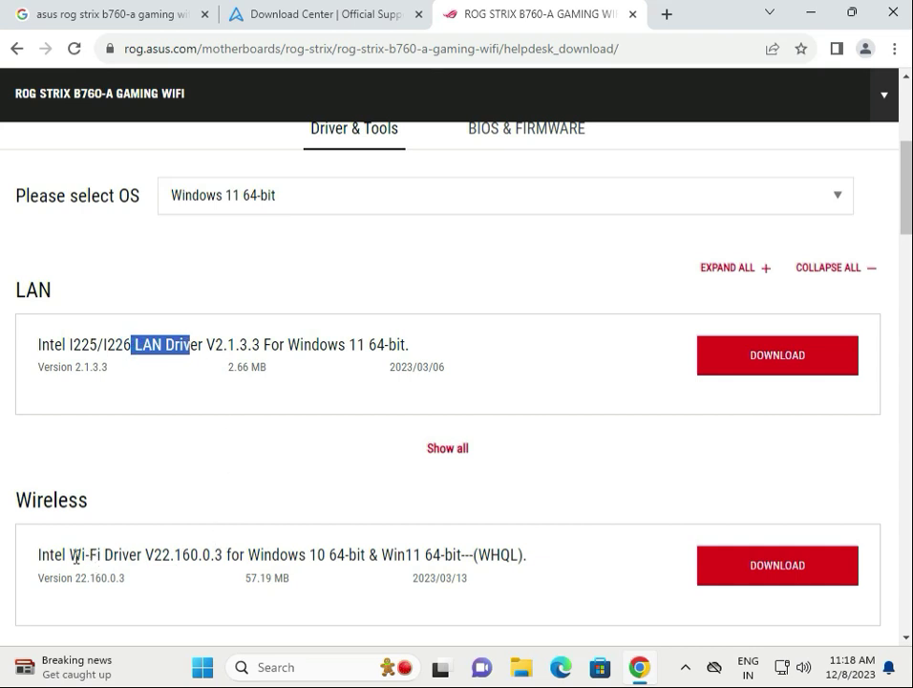
pyautogui.scroll(-3)
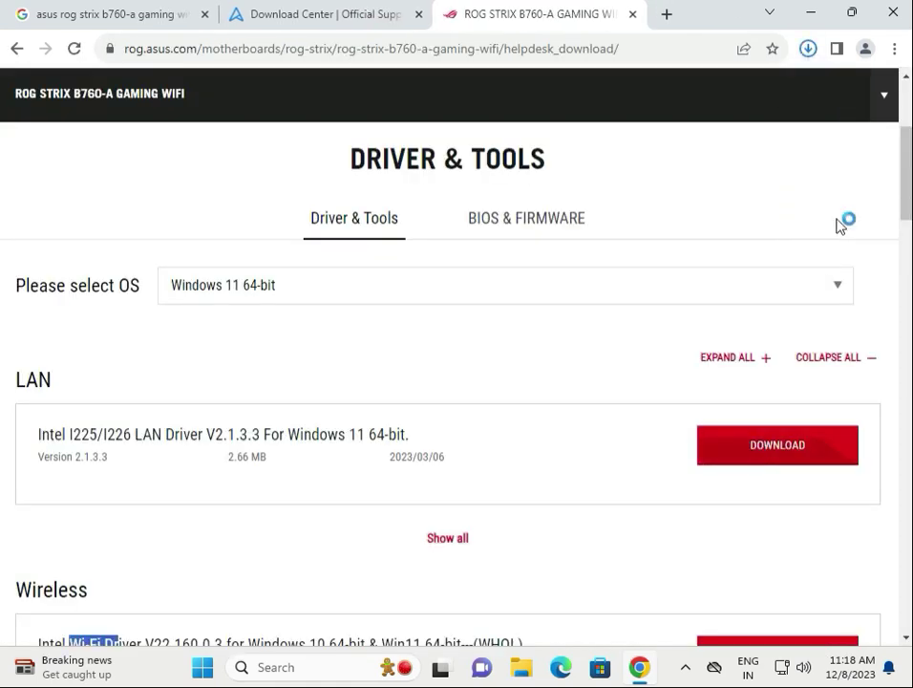
pyautogui.click(806, 50)
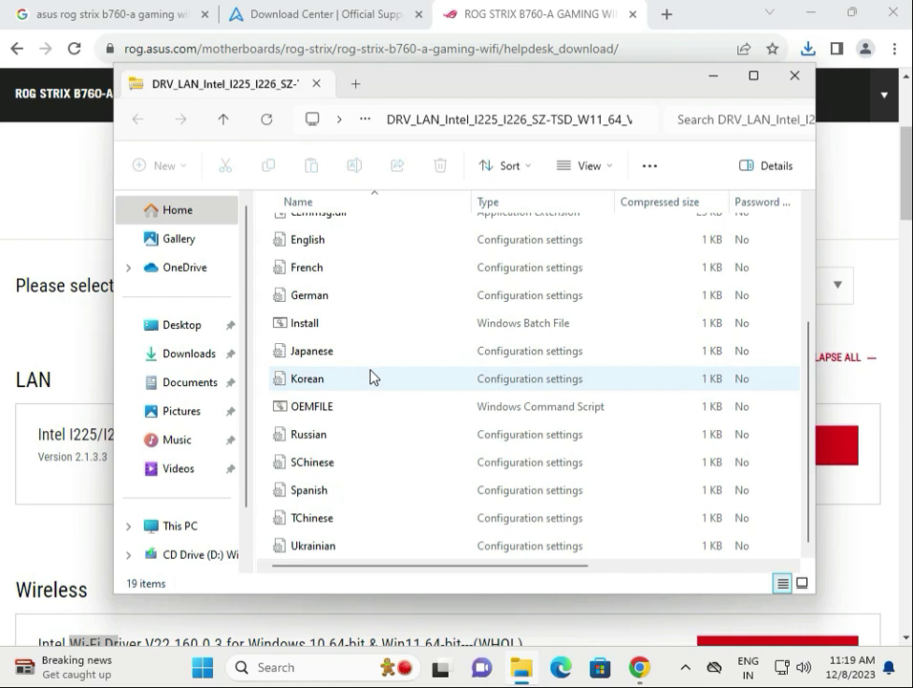
# Browse the DRV_LAN zip's install script and language files in File Explorer.
pyautogui.doubleClick(315, 229)
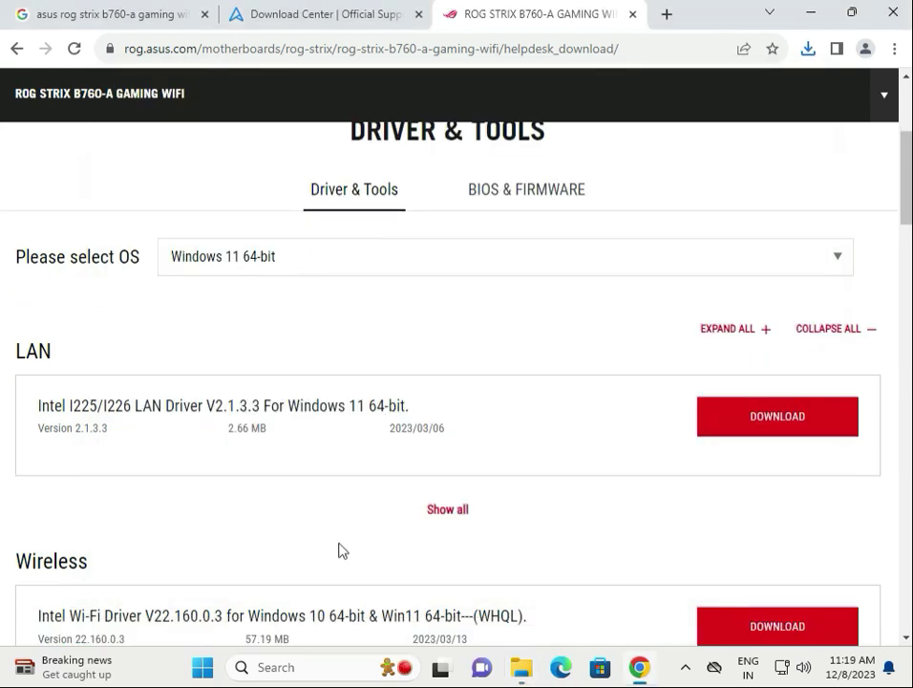
# Download Intel Wi-Fi Driver V22.160.0.3 and open the finished package from Chrome's downloads.
pyautogui.click(777, 476)
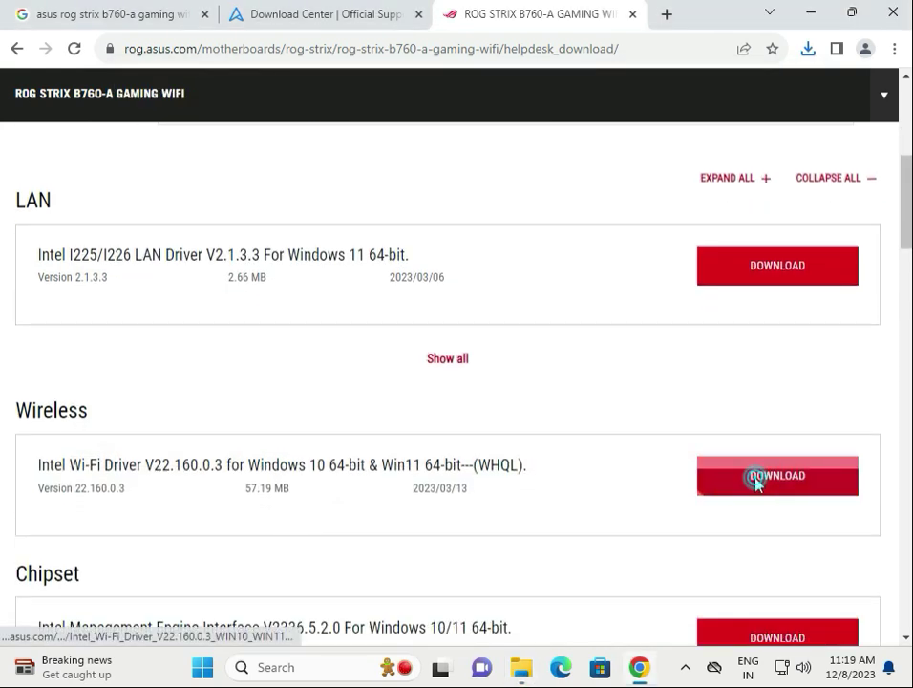
pyautogui.click(775, 474)
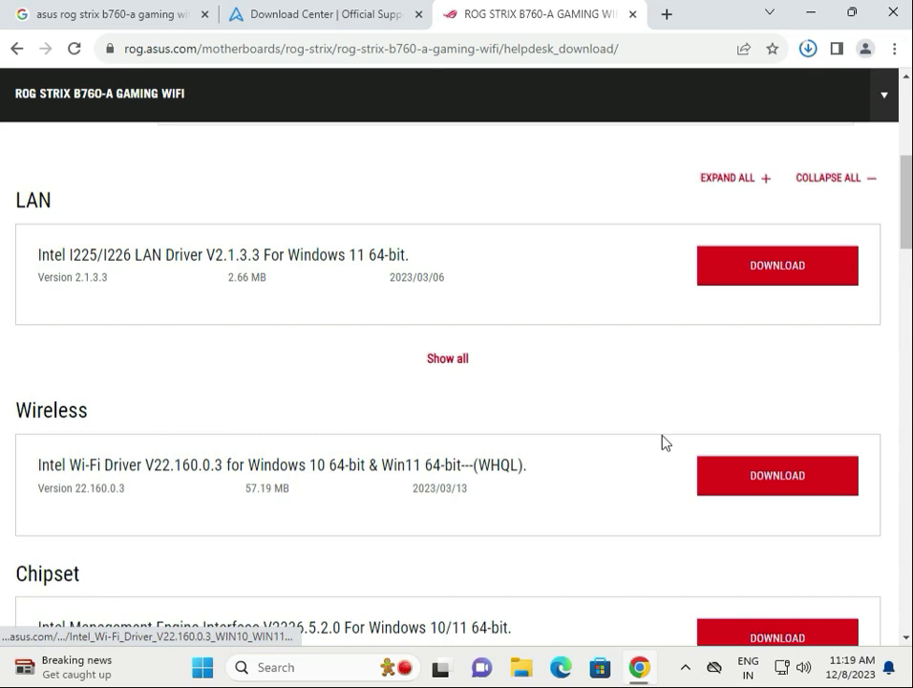
pyautogui.click(775, 474)
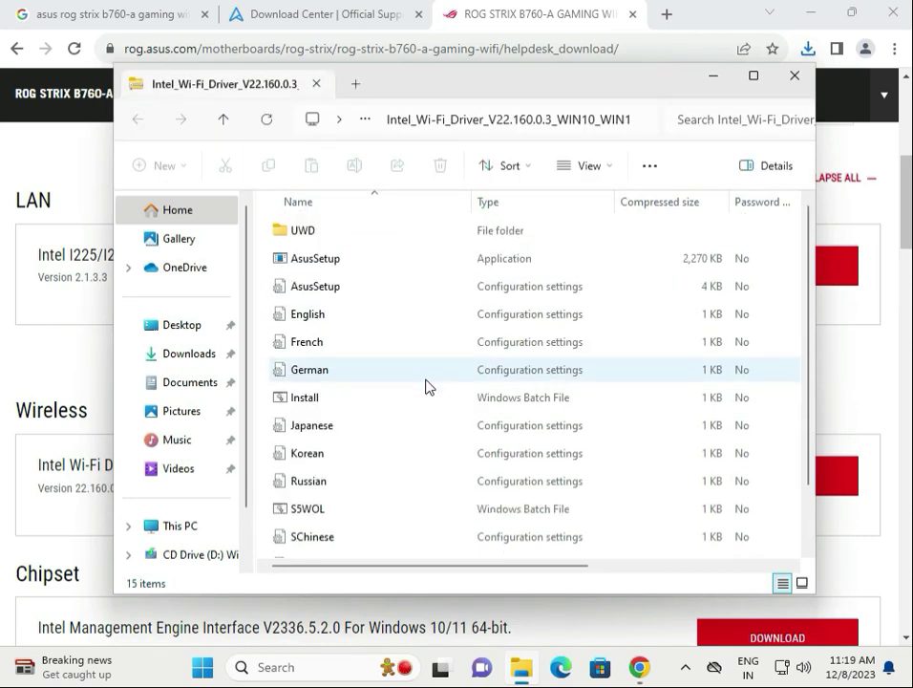
# Browse into the UWD > Win64 > Drivers folder and return to the zip's root.
pyautogui.doubleClick(303, 229)
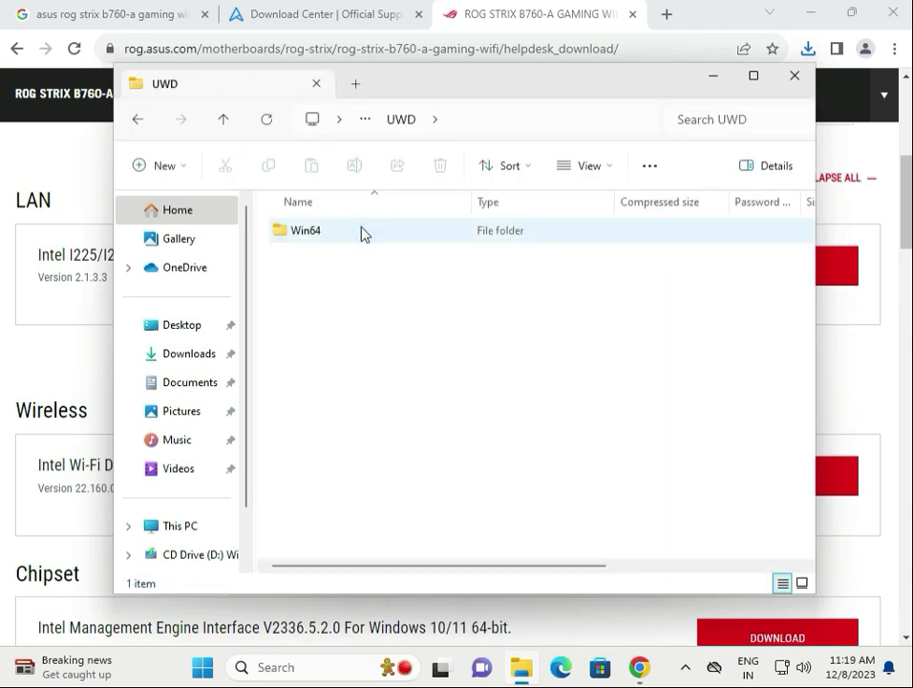
pyautogui.doubleClick(306, 229)
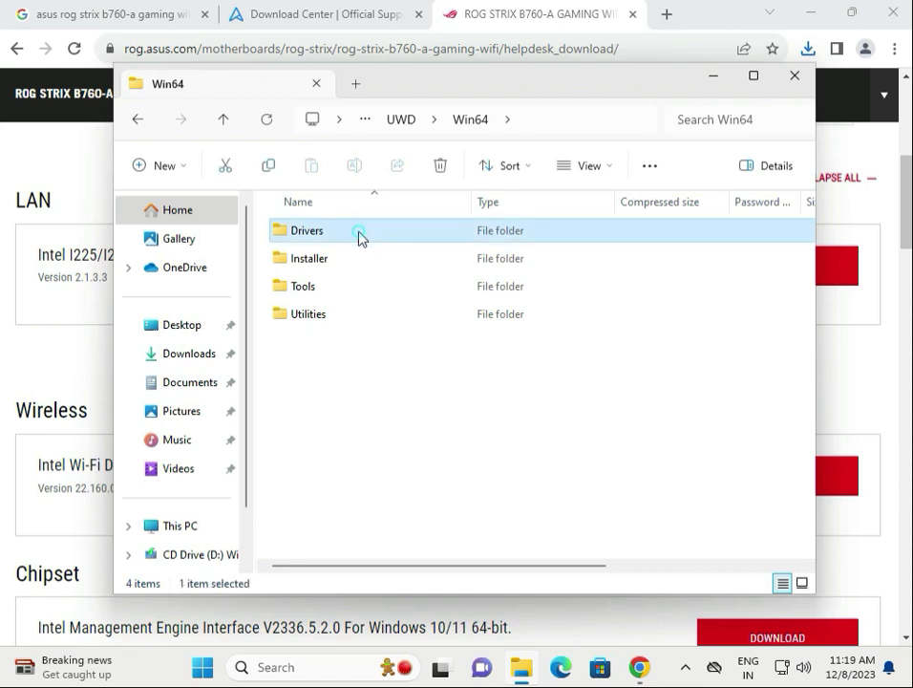
pyautogui.doubleClick(306, 229)
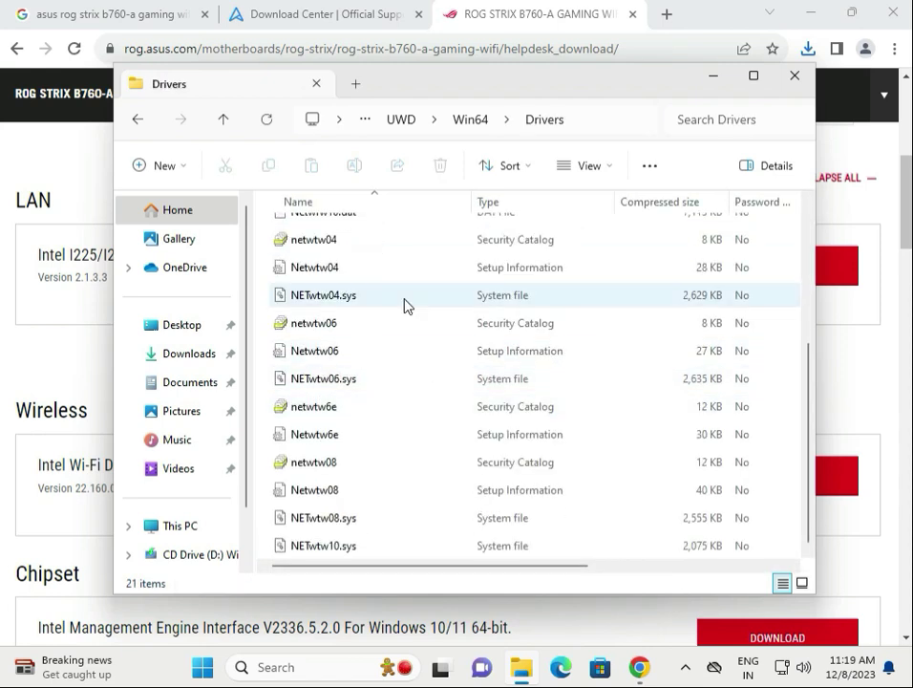
pyautogui.click(401, 119)
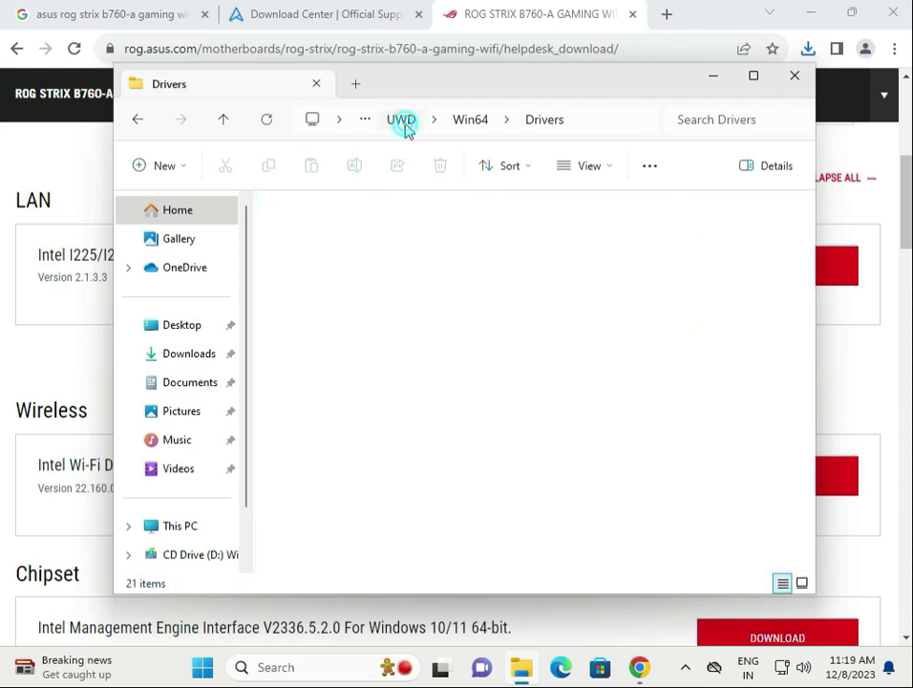
pyautogui.click(401, 119)
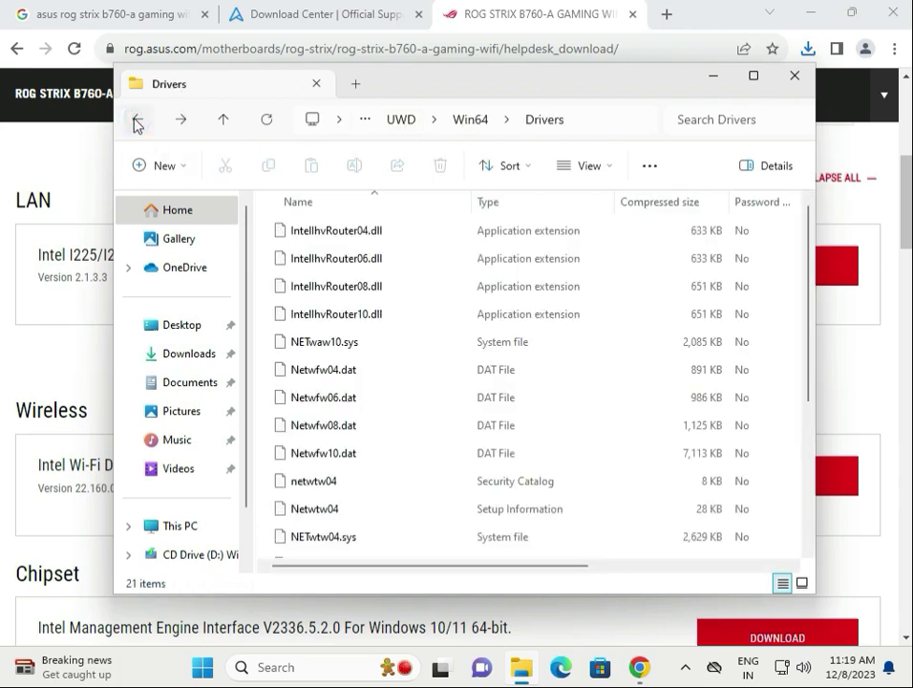
pyautogui.click(138, 118)
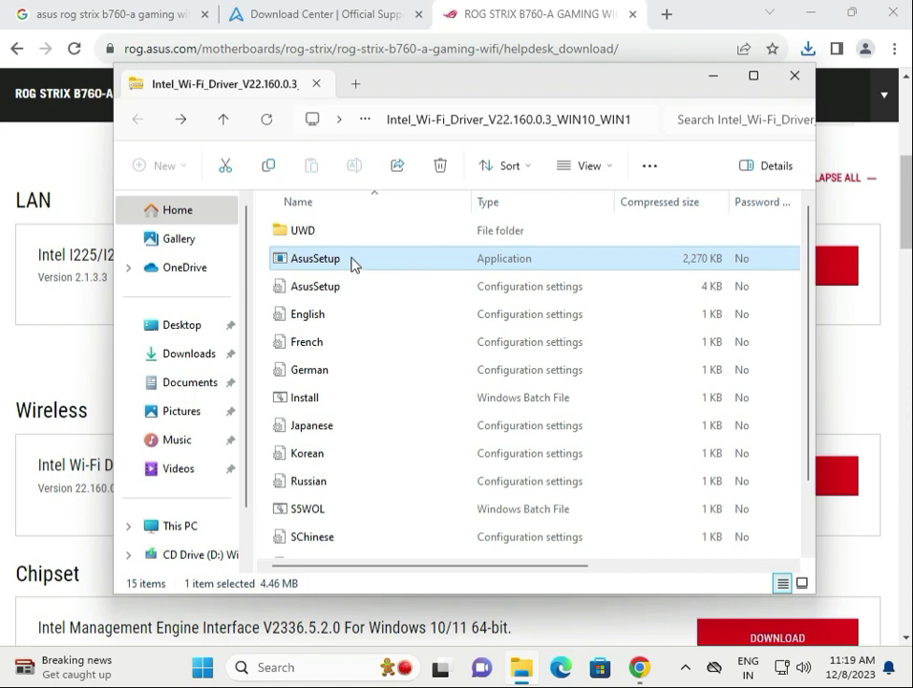
# Launch AsusSetup from the zip root, bringing up the extract-all warning.
pyautogui.doubleClick(313, 258)
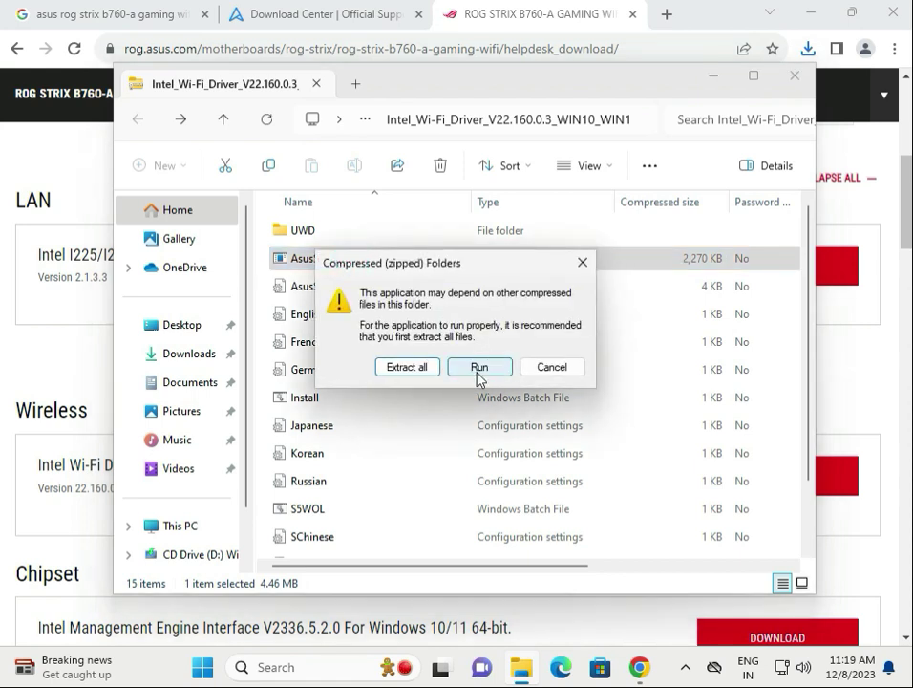
pyautogui.moveTo(622, 550)
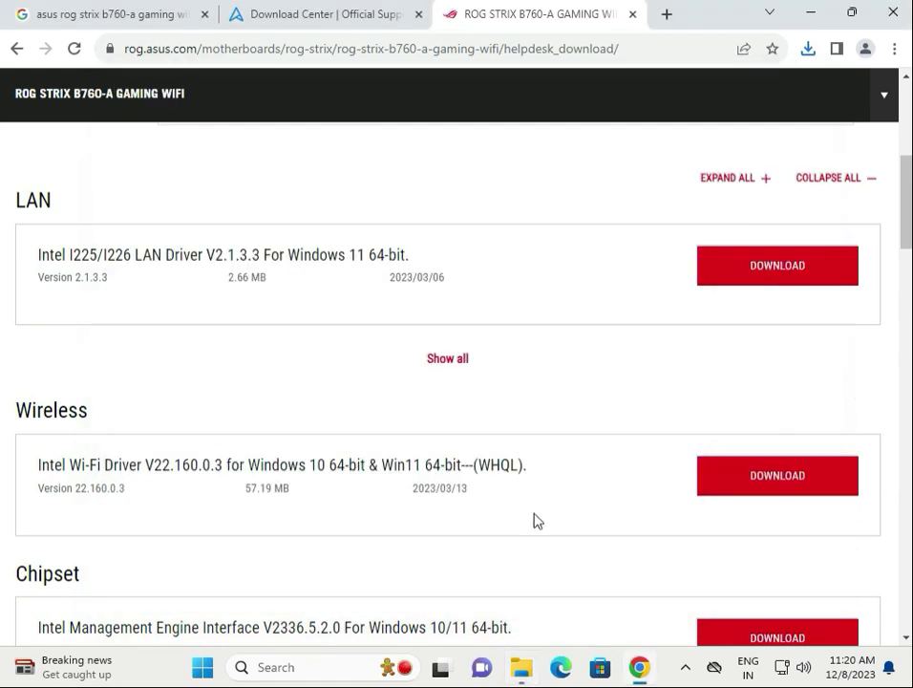
pyautogui.scroll(-3)
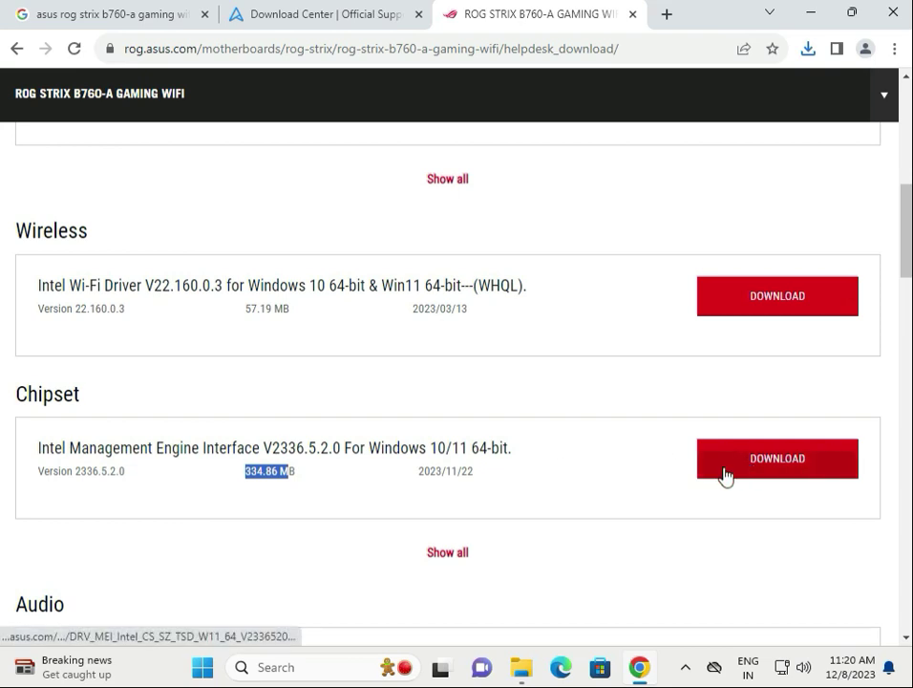
pyautogui.scroll(-3)
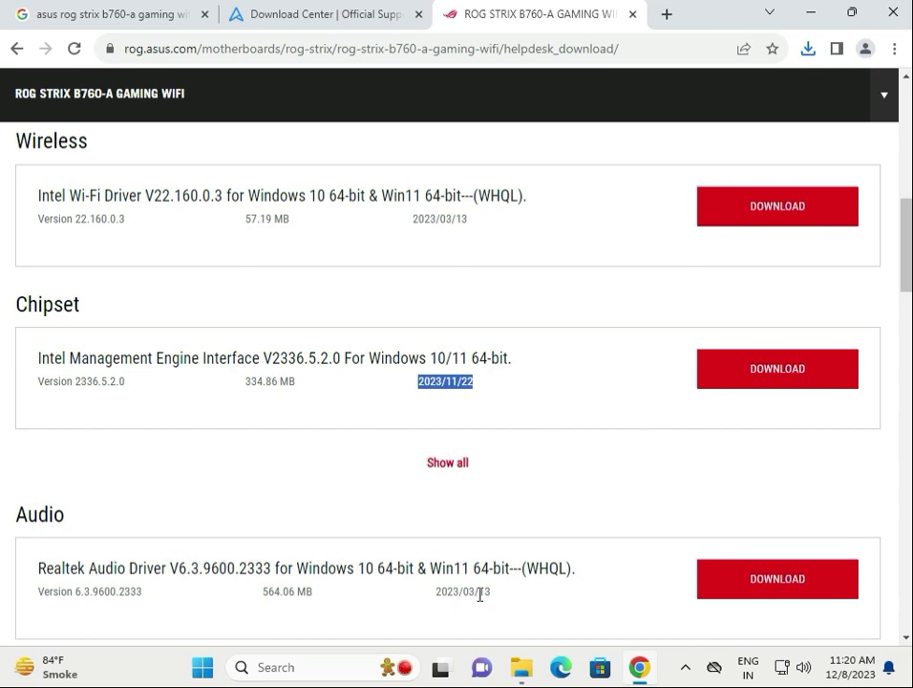
pyautogui.scroll(-3)
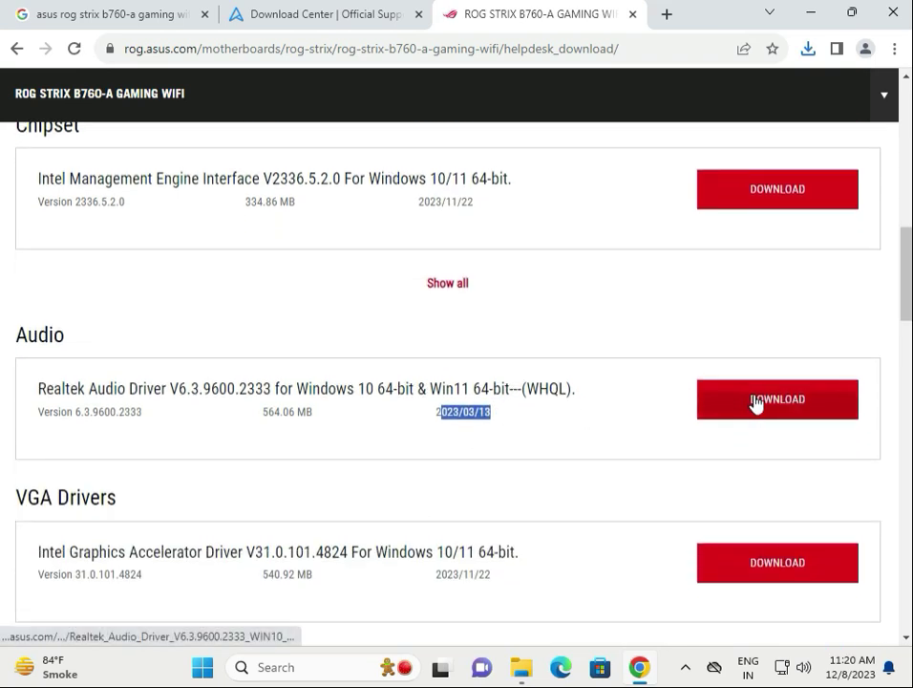
pyautogui.scroll(-3)
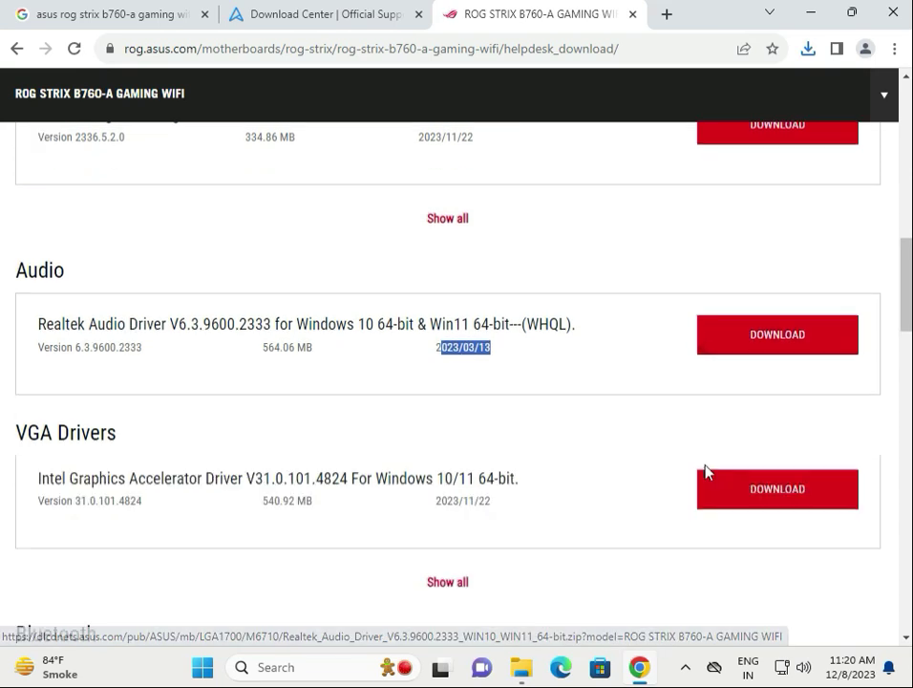
pyautogui.scroll(-3)
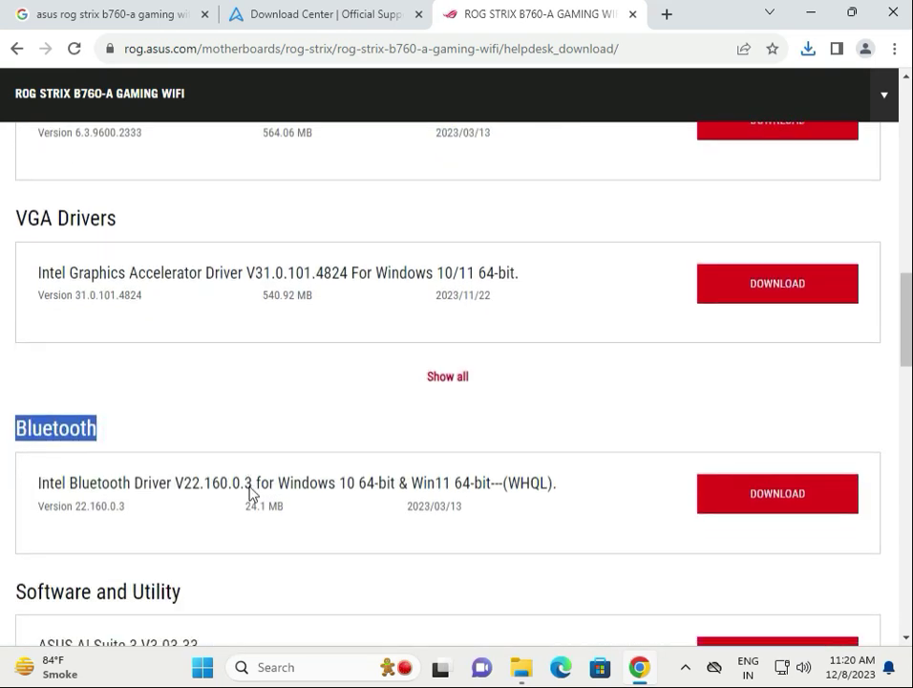
pyautogui.scroll(-3)
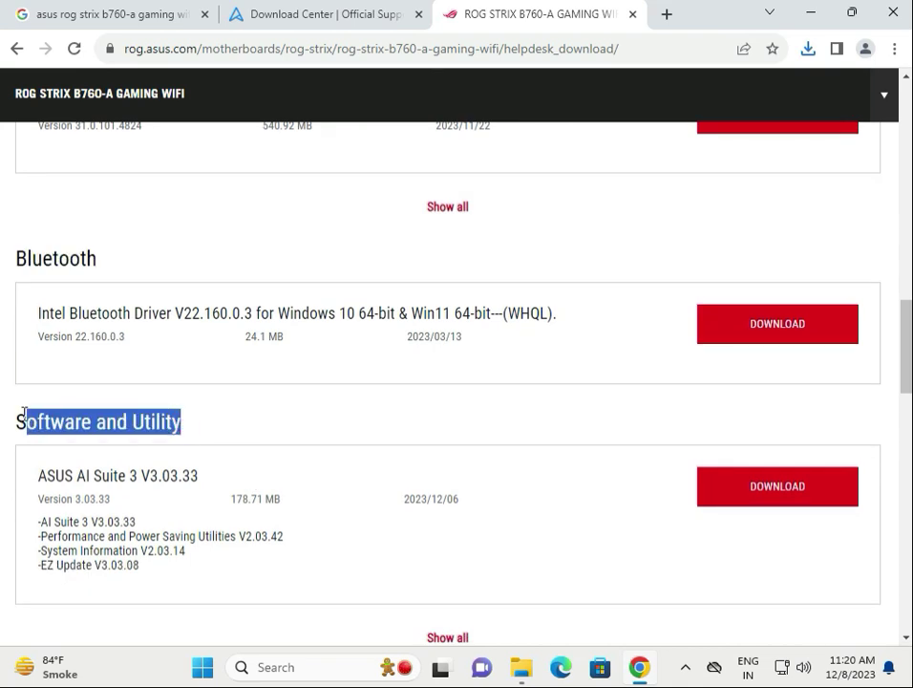
pyautogui.scroll(-3)
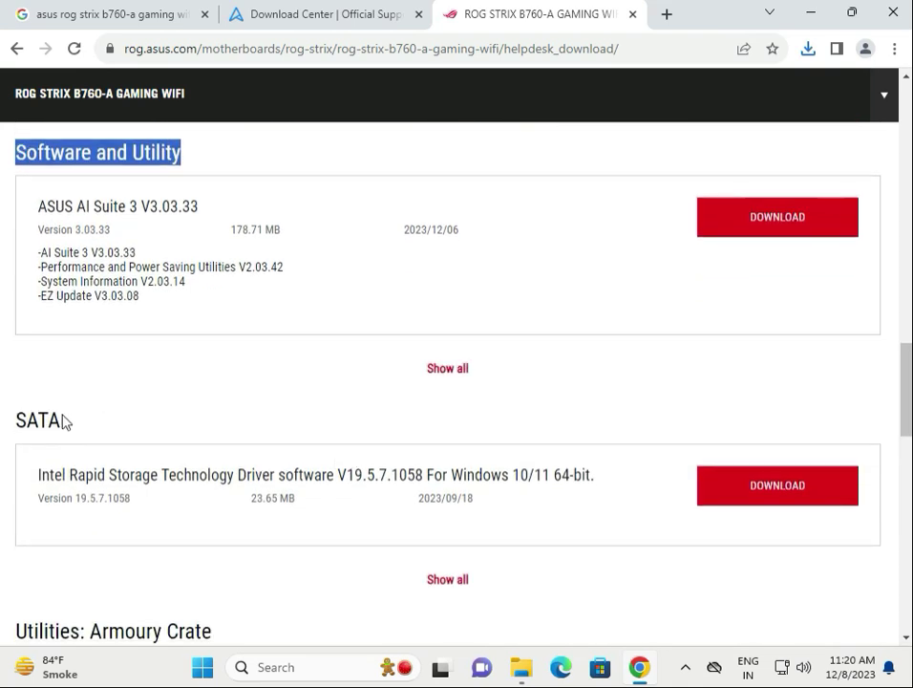
pyautogui.scroll(-3)
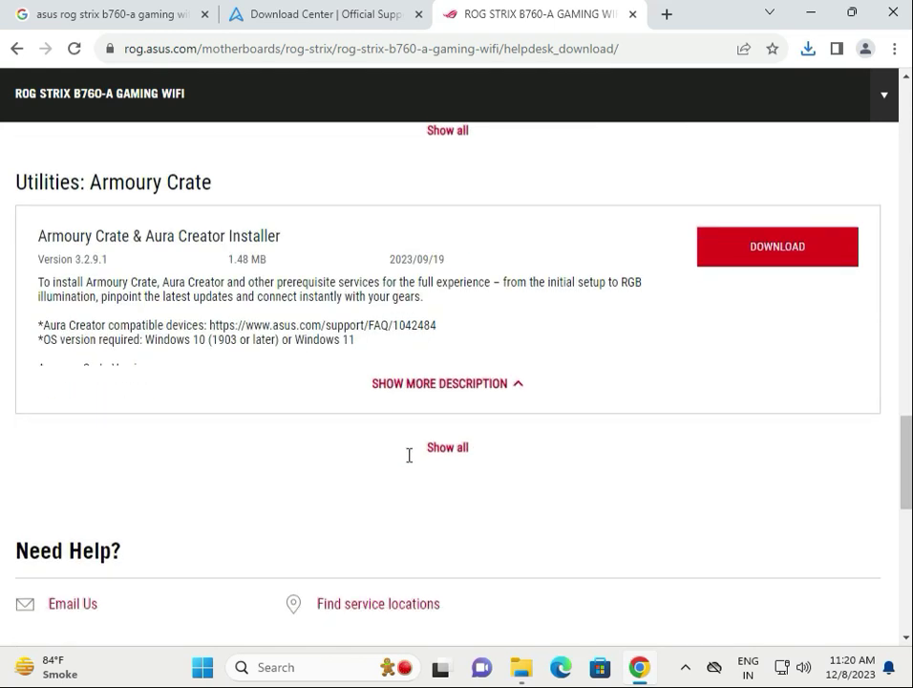